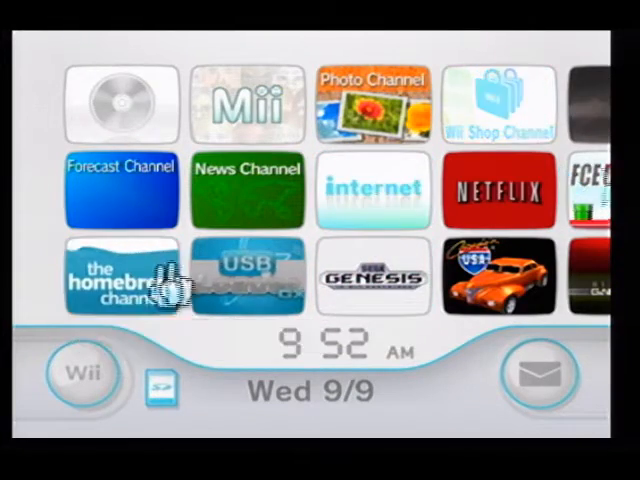
Launch the Homebrew Channel from the Wii System Menu to show its installed apps.
left_click(120, 280)
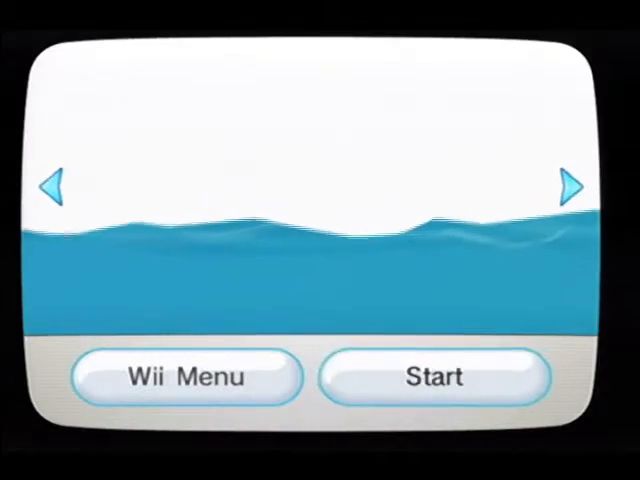
left_click(440, 378)
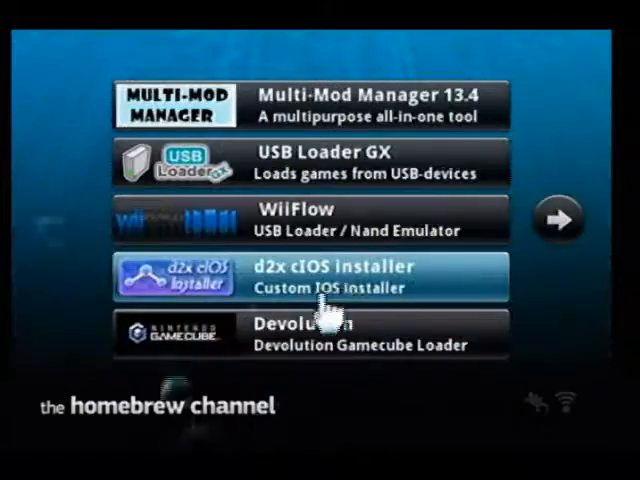
Select Multi-Mod Manager 13.4 in the Homebrew Channel and load it.
left_click(312, 104)
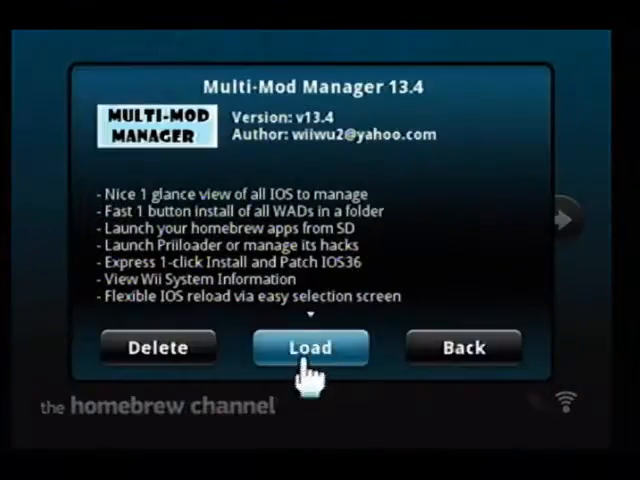
left_click(310, 347)
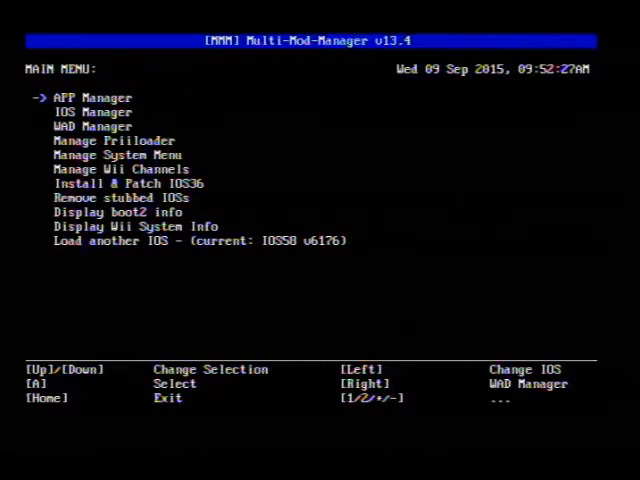
Browse the APP Launcher's SD app list past Homebrew_Browser and launch fceugx.
key("Down")
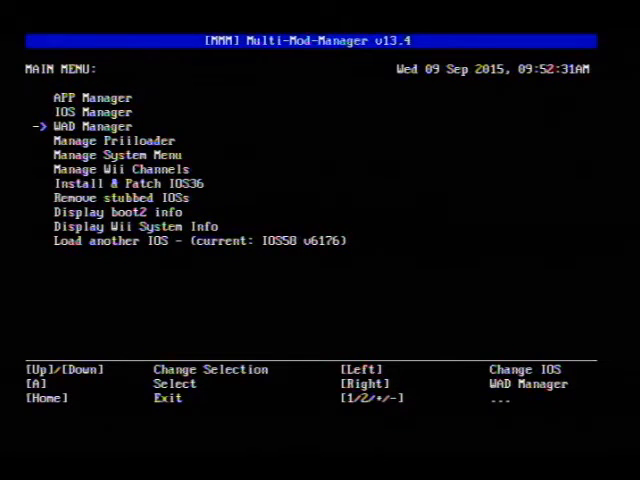
key("Up")
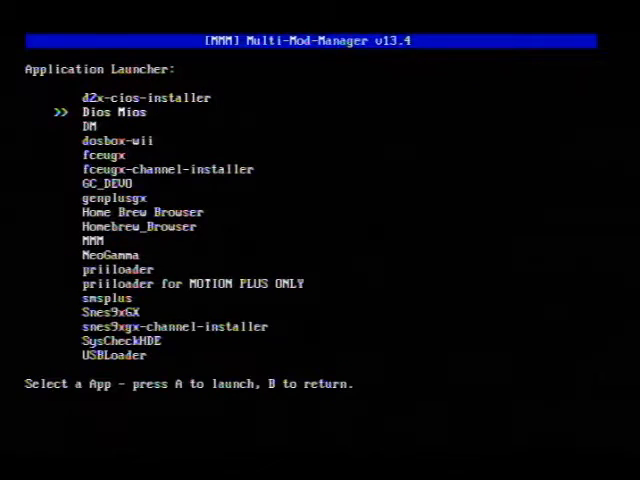
key("down")
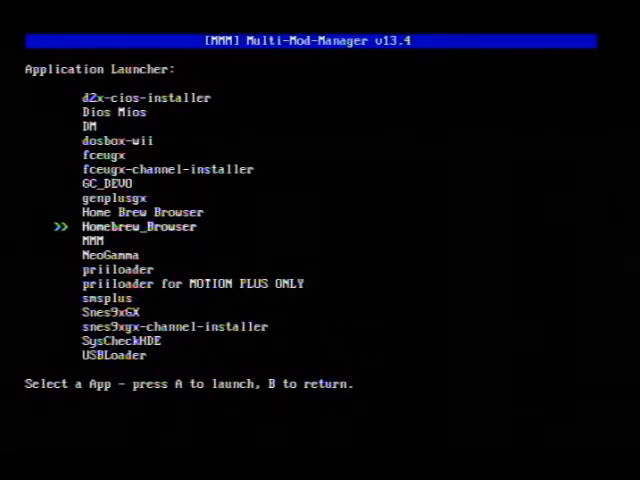
key("Down")
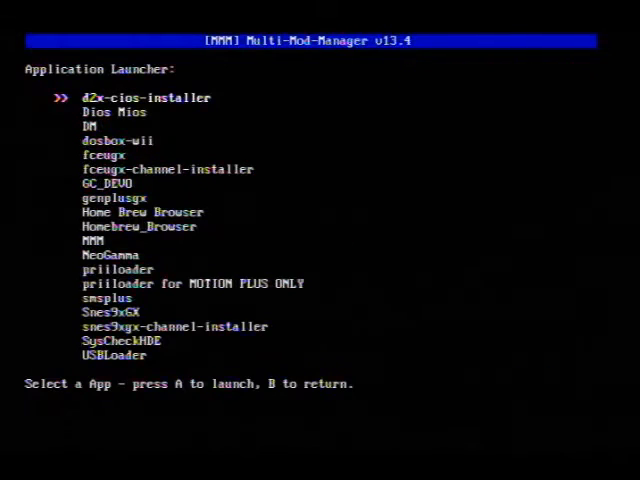
key("down")
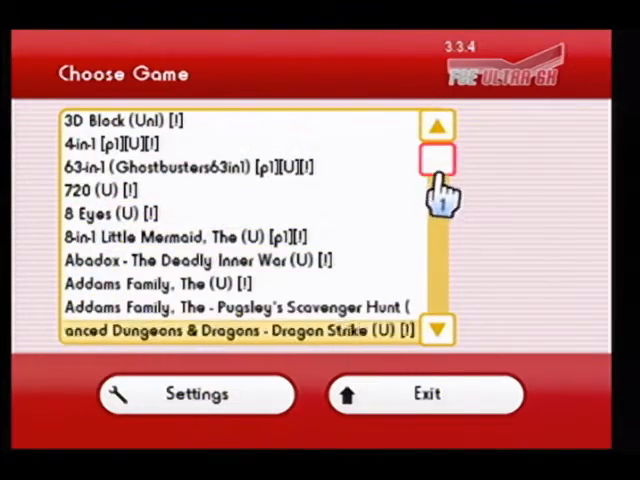
Scroll FCE Ultra GX's game list to Zombie Nation, then exit to the Homebrew Channel.
left_click(436, 330)
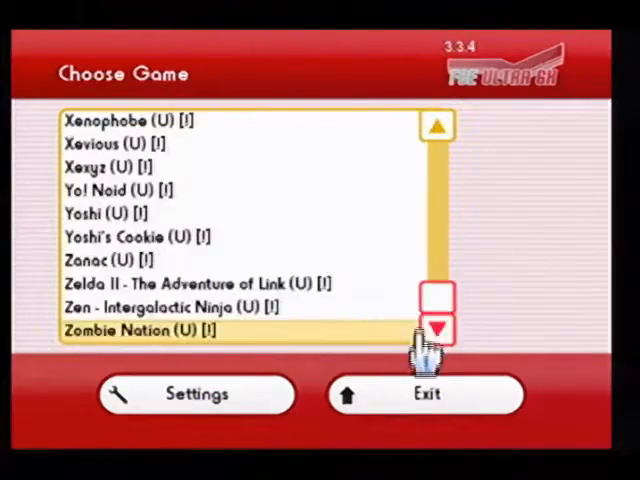
left_click(425, 394)
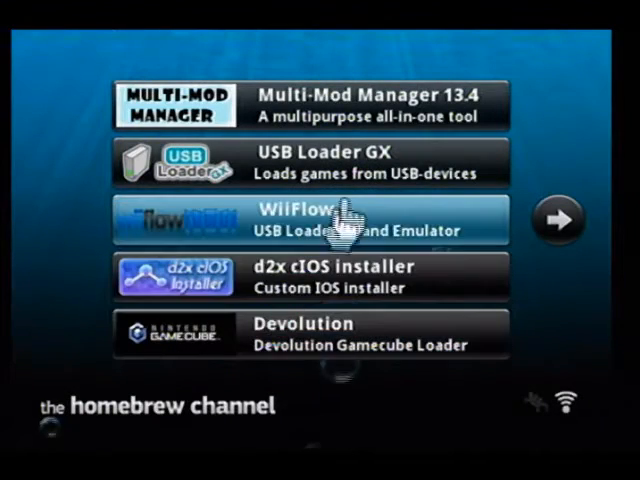
View the second page of homebrew apps, then relaunch Multi-Mod Manager 13.4.
left_click(558, 219)
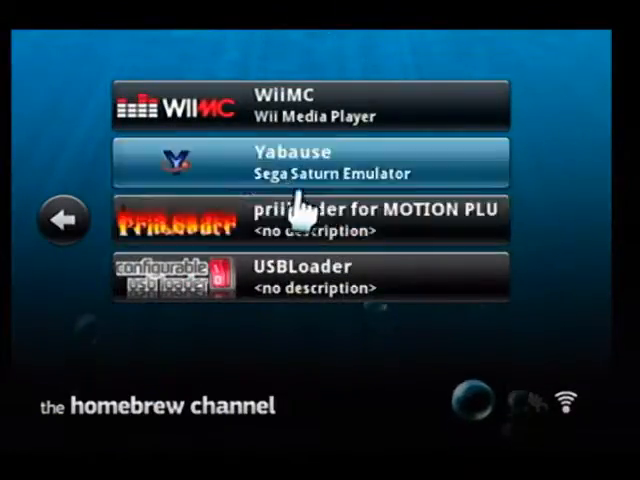
mouse_move(283, 210)
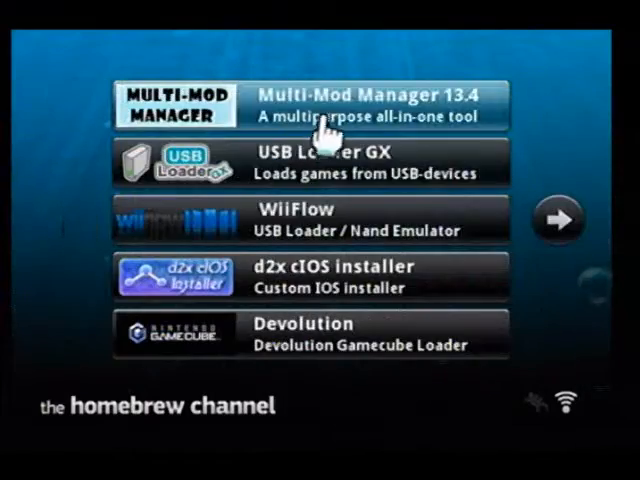
left_click(310, 105)
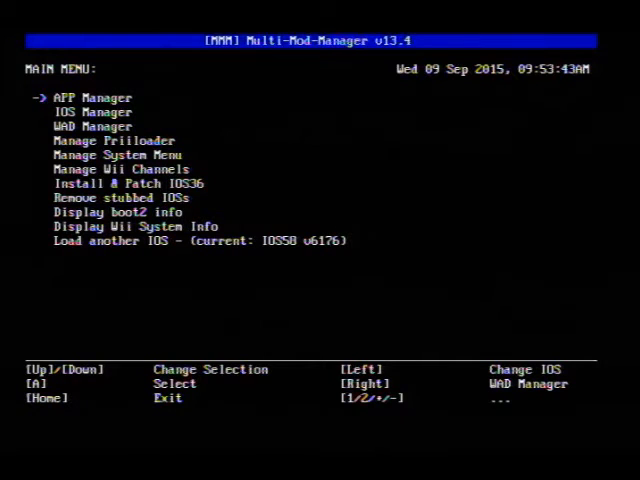
Open IOS Manager, showing installed IOSes with IOS245 reported as a custom IOS.
key("Down")
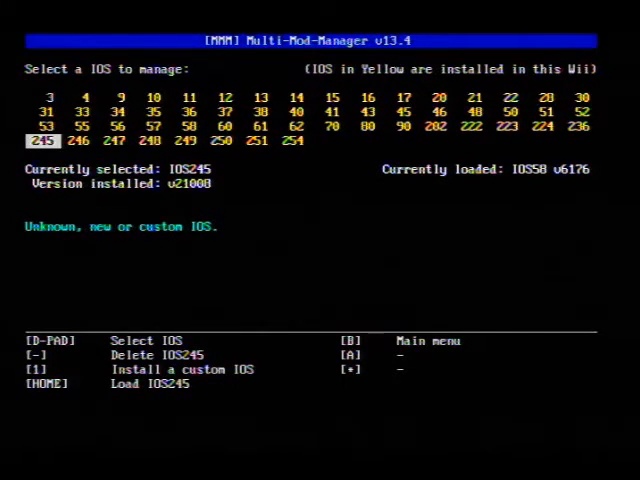
Leave IOS Manager and open WAD Manager on the SD:/wad folder of cIOS files.
key("Right")
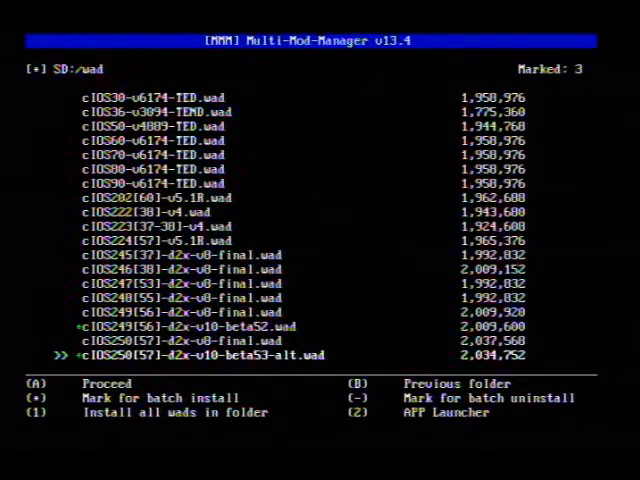
Scroll through the SD wad list, marking eight WADs for batch install.
scroll("down", 3)
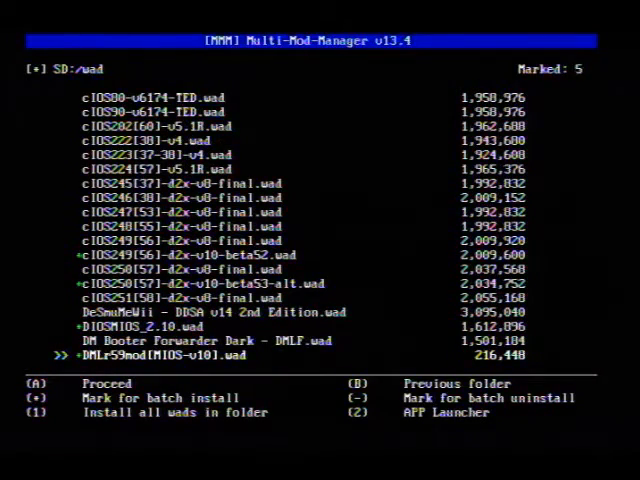
scroll("down", 3)
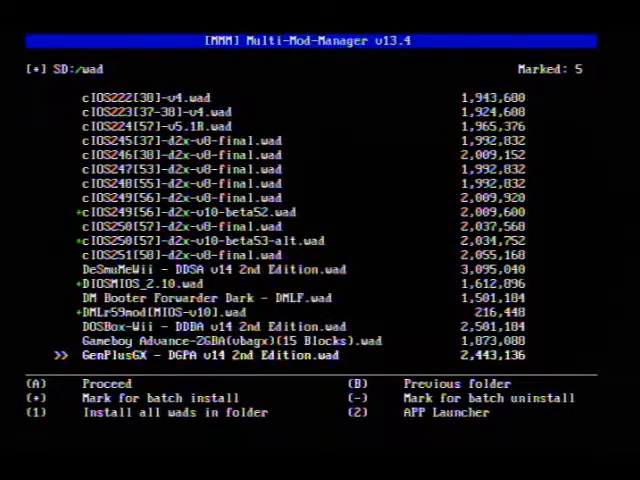
scroll("down", 3)
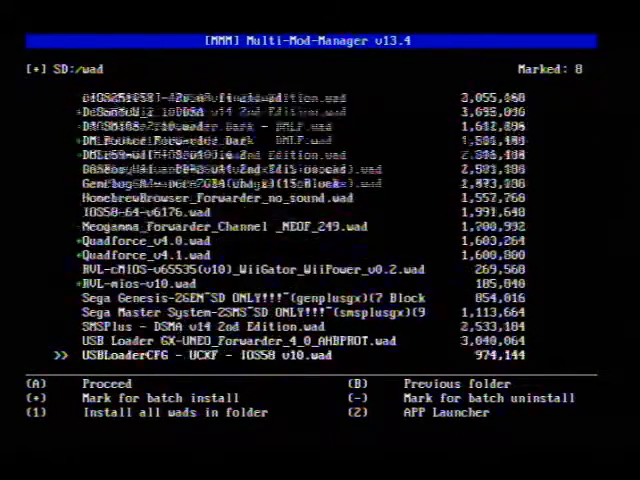
scroll("down", 3)
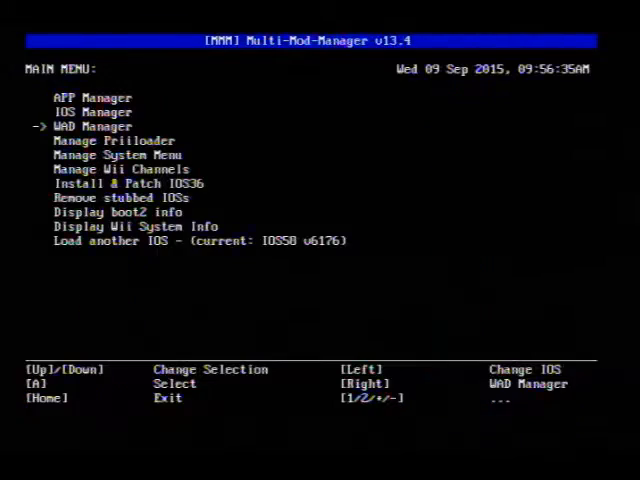
Open Manage Wii Channels, set the Shop Channel region to Europe (E), and go back.
key("Down")
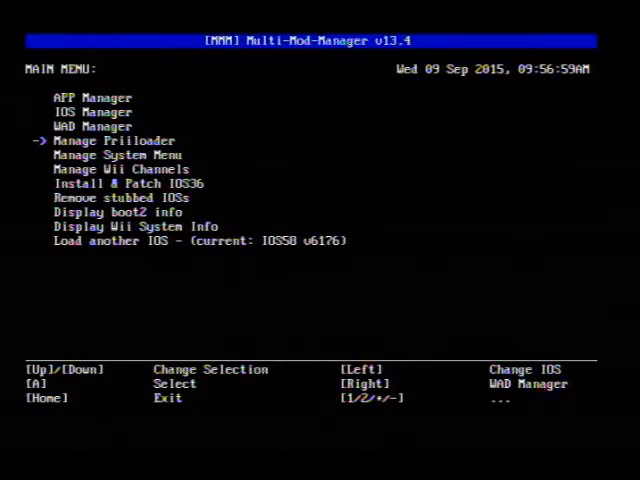
key("Down")
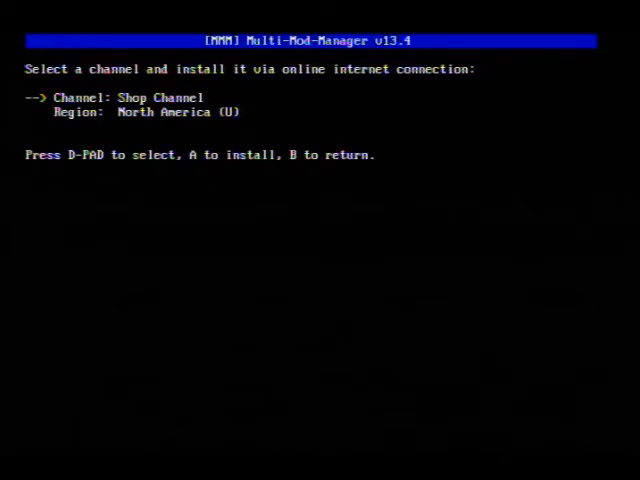
key("Right")
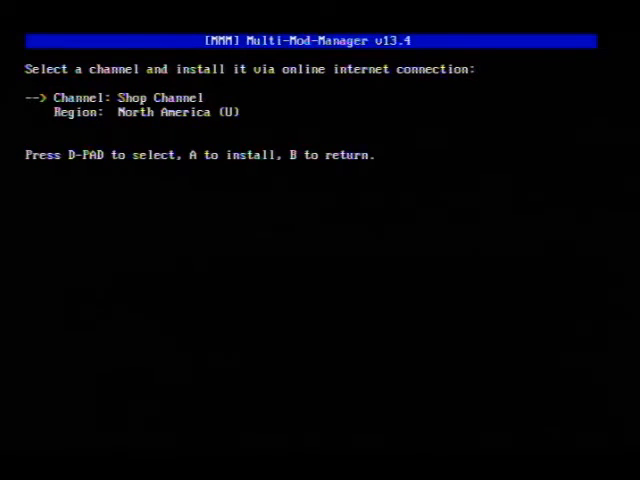
key("down")
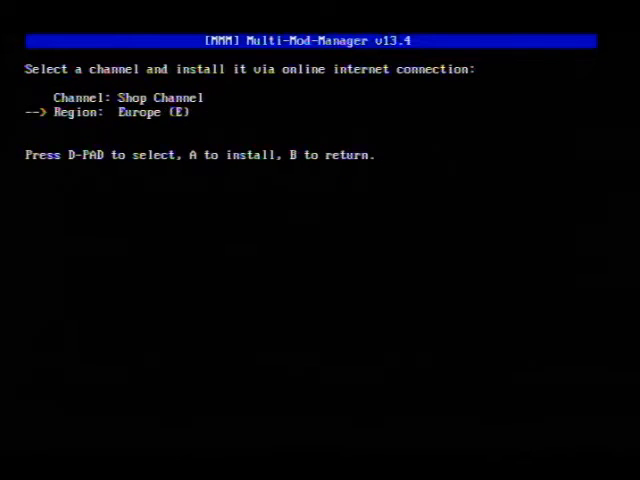
key("Right")
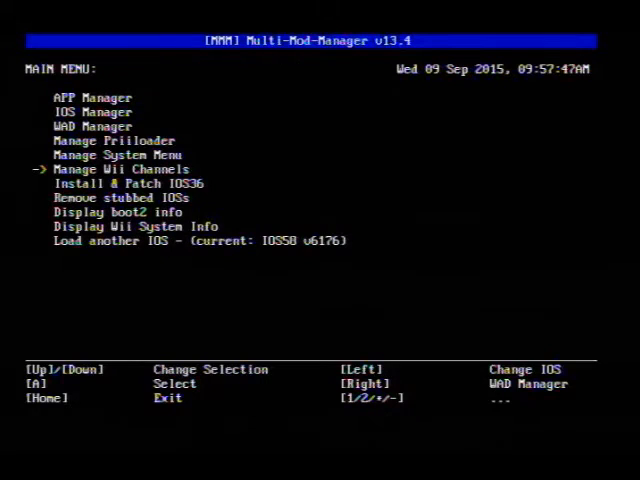
key("Down")
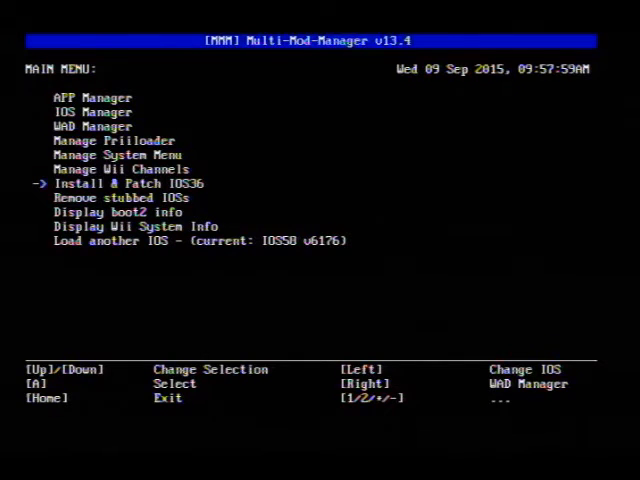
key("Down")
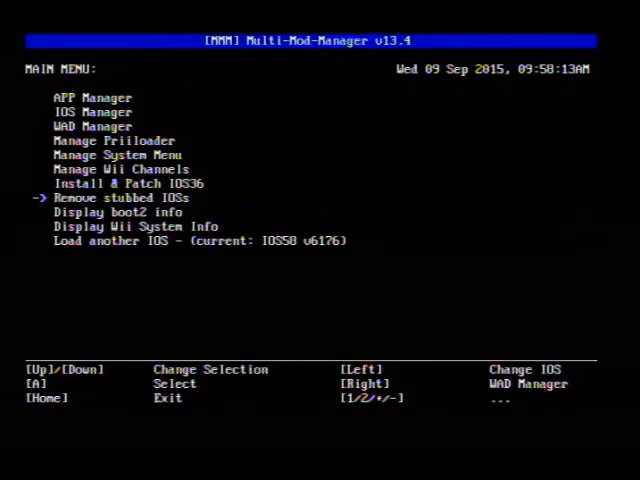
key("Down")
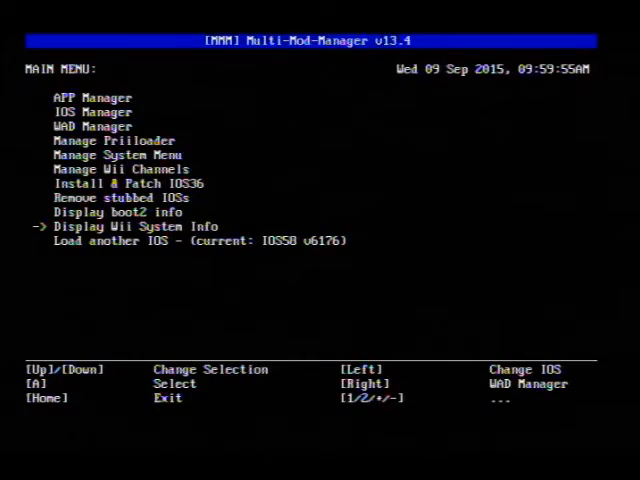
key("Down")
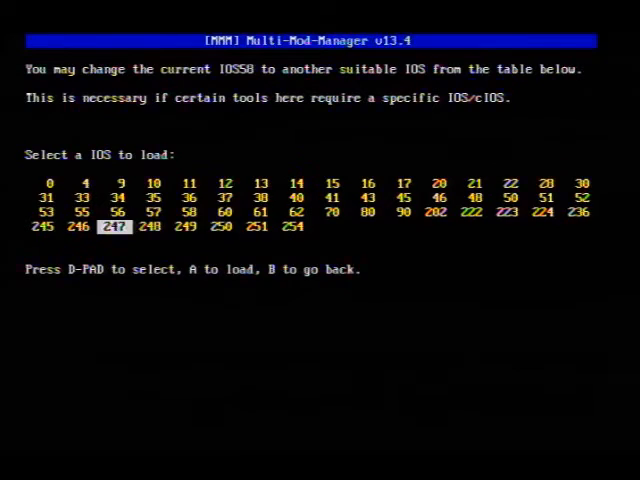
key("Right")
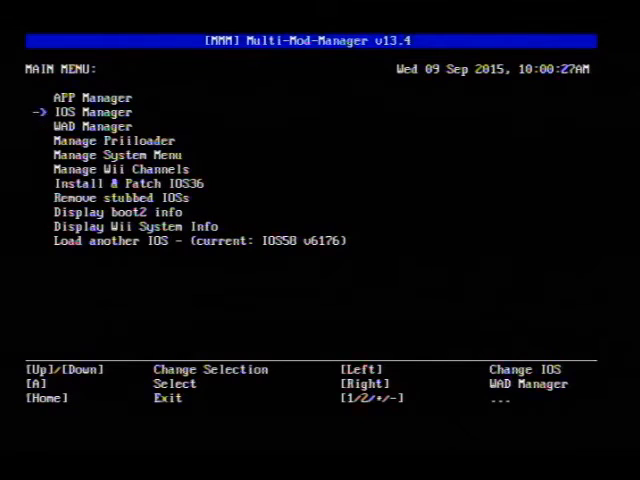
Quit Multi-Mod Manager with Home, returning to the Homebrew Channel app list.
key("Up")
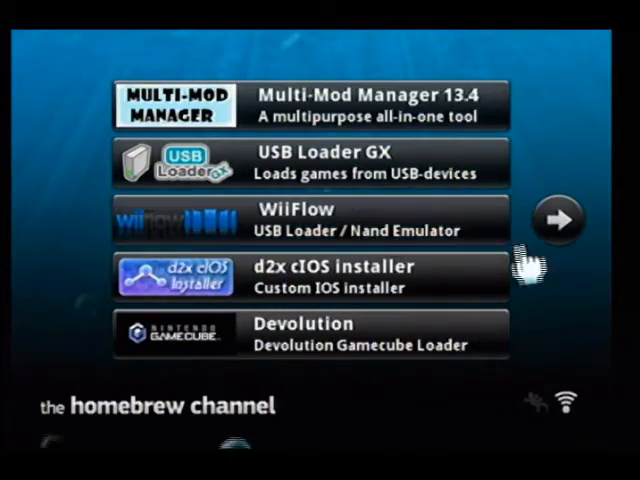
Page through the Homebrew Channel app list to page 3 and launch Wii Mod v3.2.
left_click(559, 221)
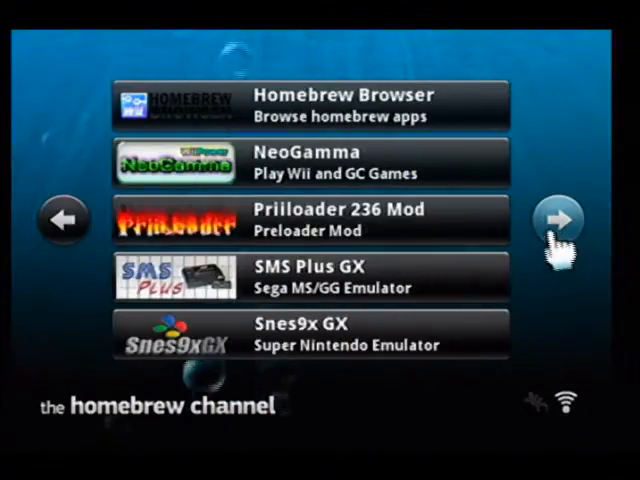
left_click(562, 221)
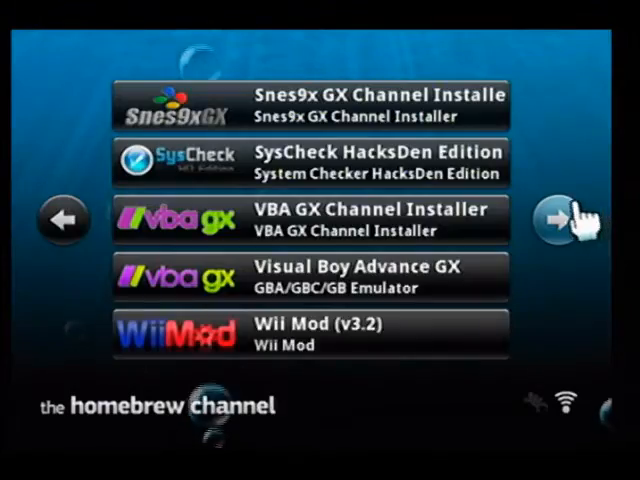
left_click(565, 220)
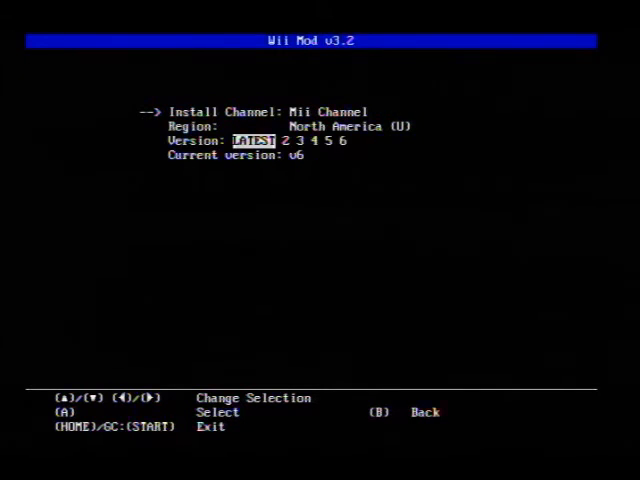
Back out of the Mii Channel installer and open the Apploader submenu of IOS36 and switching options.
key("B")
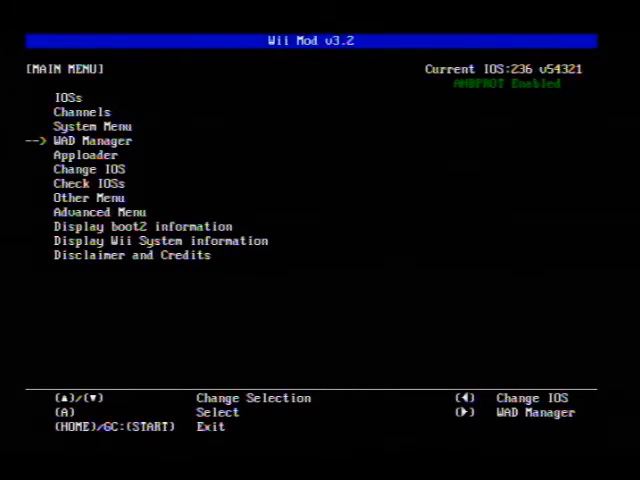
key("Down")
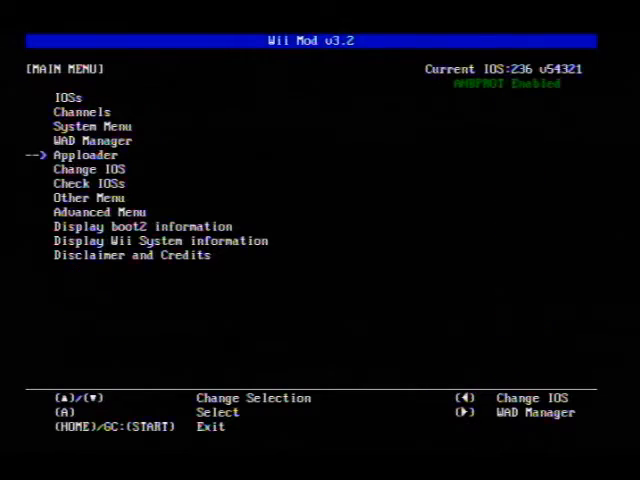
key("down")
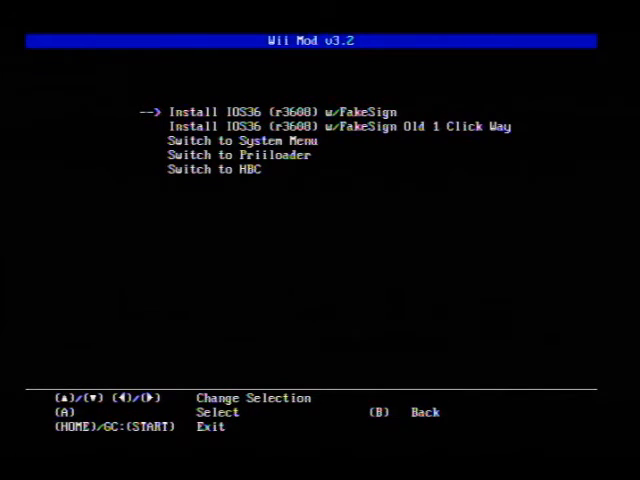
Exit the Apploader submenu and browse the main menu's boot2, system information and IOS options.
key("down")
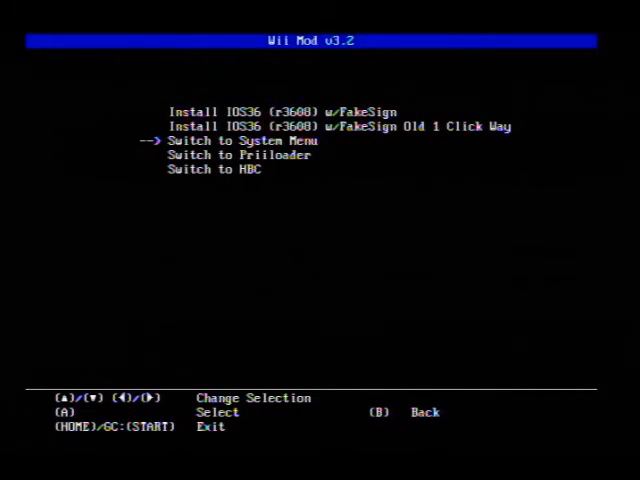
key("Down")
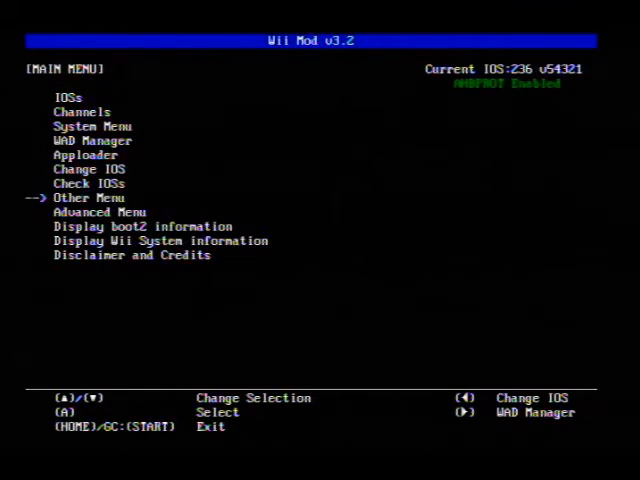
key("Down")
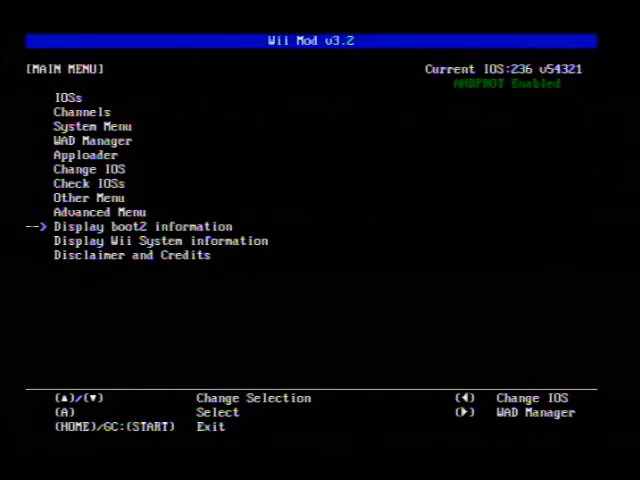
key("Down")
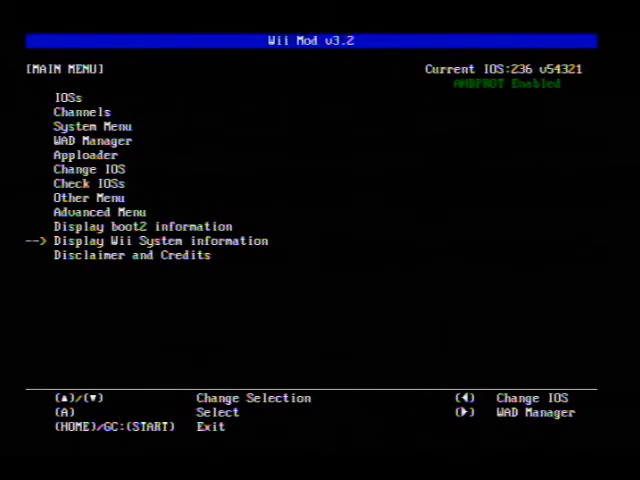
key("Up")
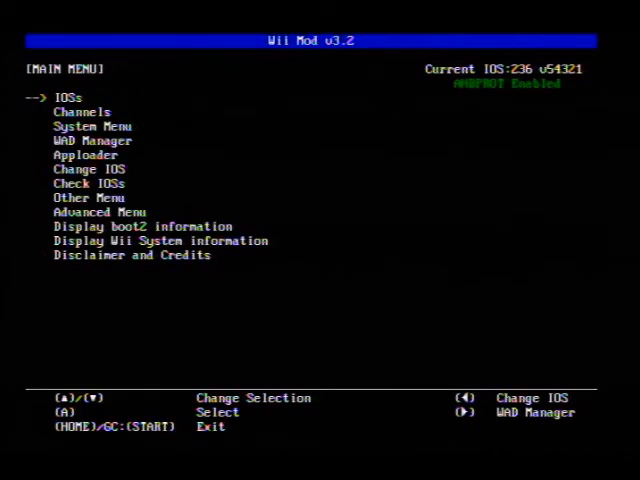